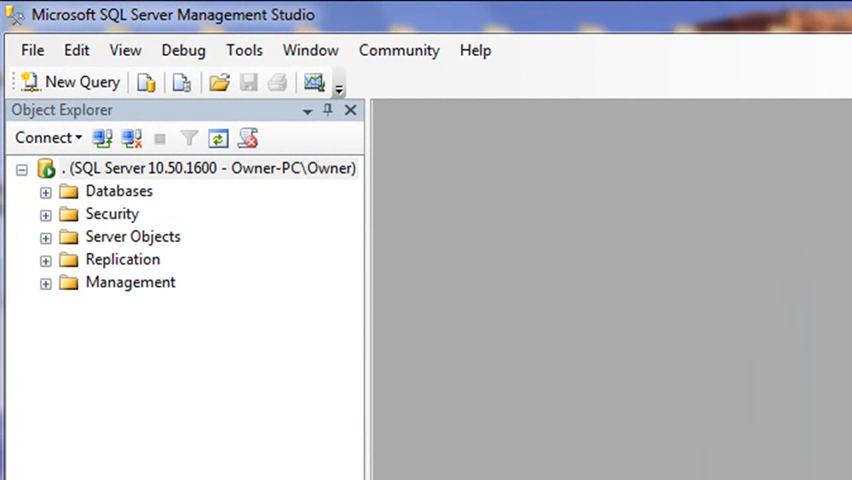
pyautogui.moveTo(440, 365)
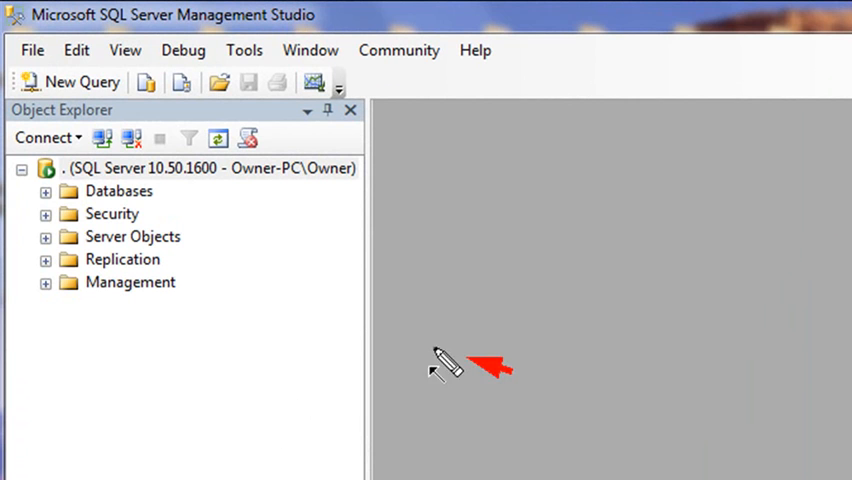
pyautogui.moveTo(255, 265)
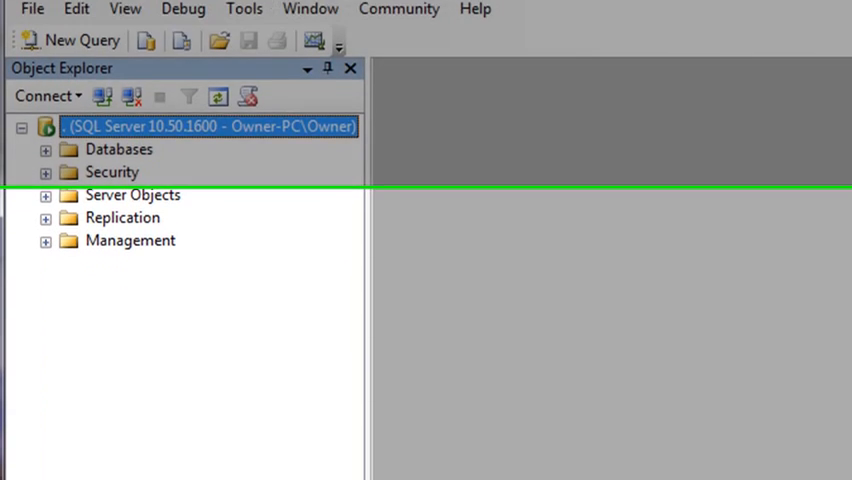
# Expand Start menu's Microsoft SQL Server 2008 R2 > Configuration Tools folder
pyautogui.click(30, 453)
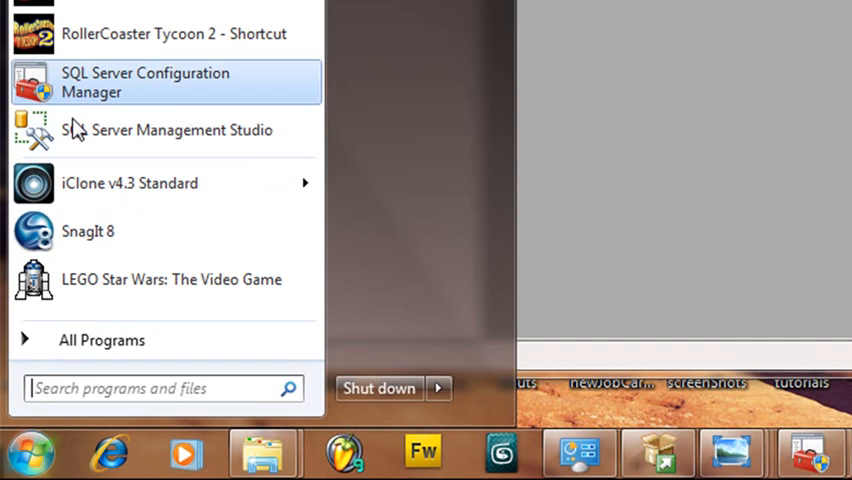
pyautogui.click(102, 340)
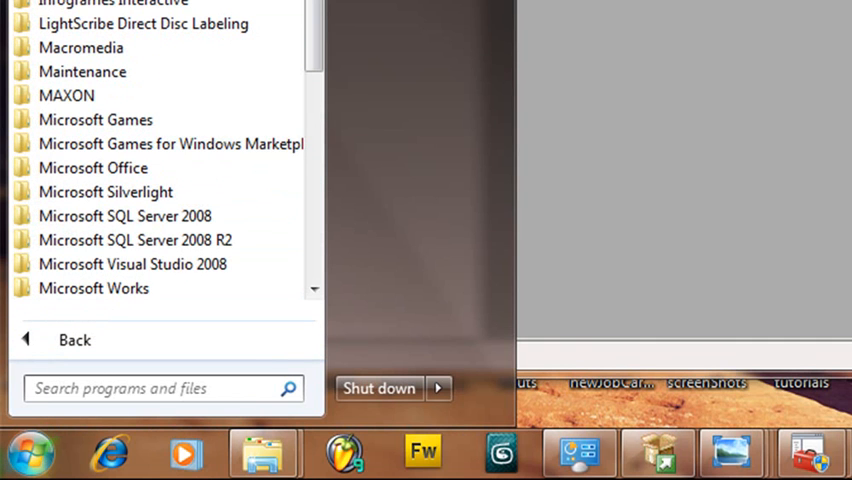
pyautogui.moveTo(124, 216)
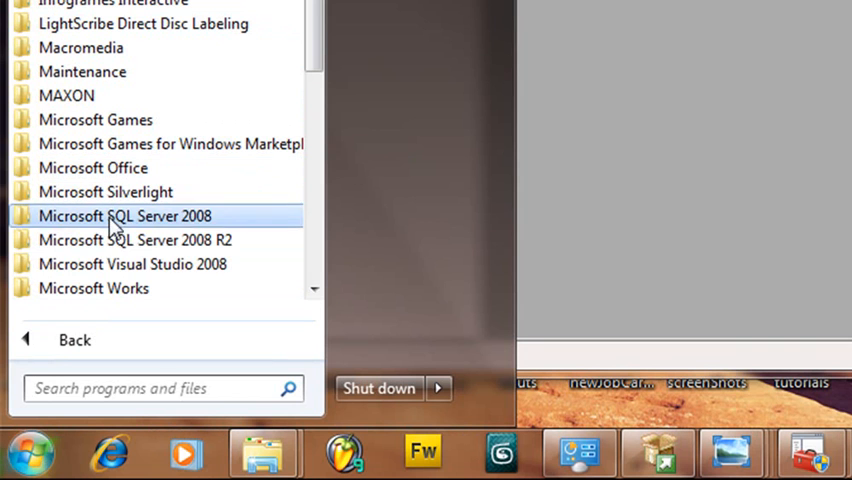
pyautogui.moveTo(110, 240)
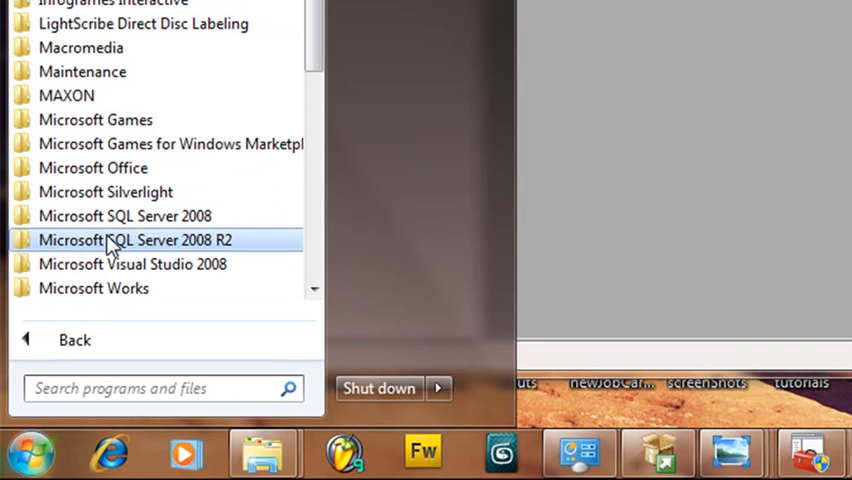
pyautogui.click(135, 239)
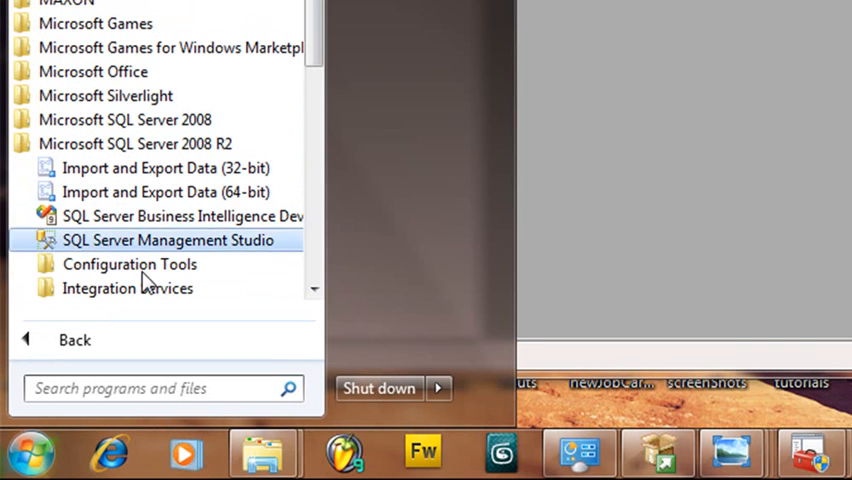
pyautogui.moveTo(129, 264)
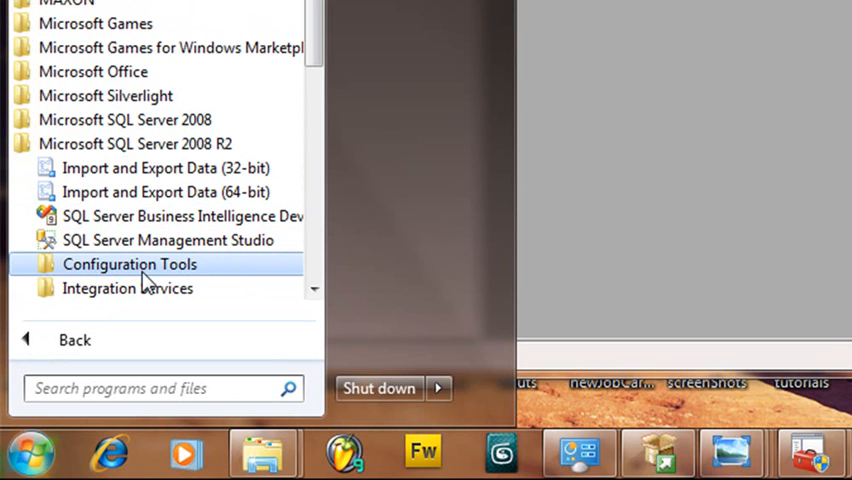
pyautogui.click(129, 264)
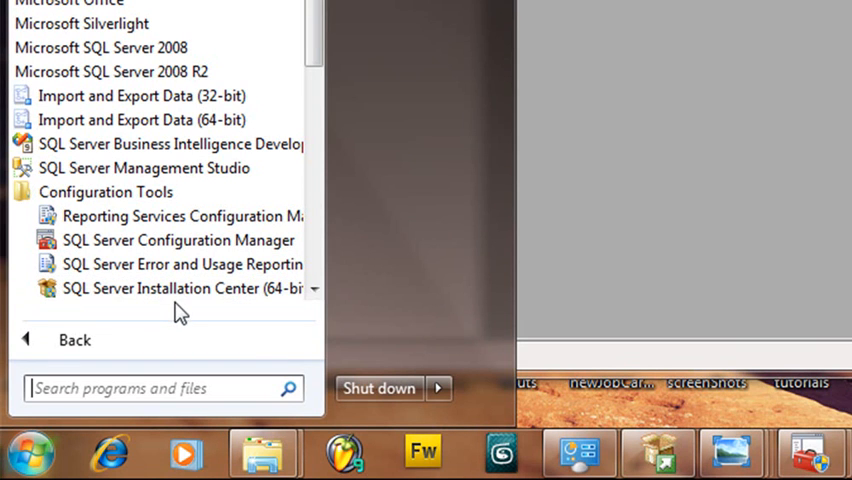
pyautogui.moveTo(180, 288)
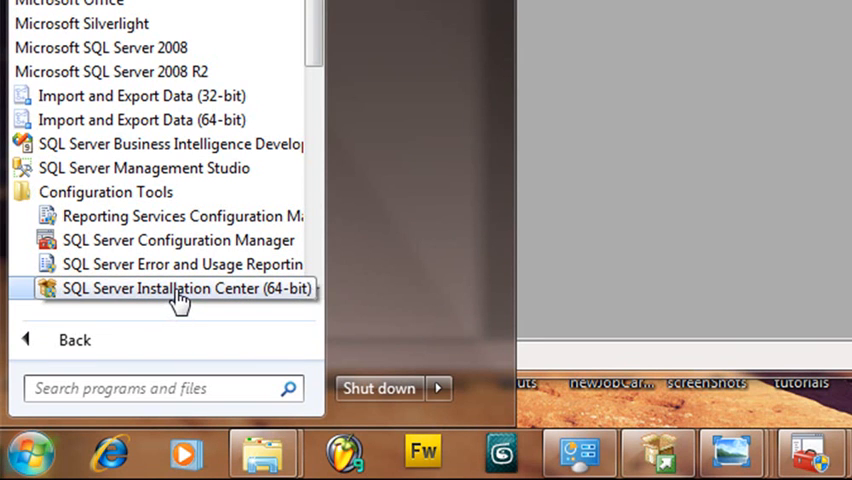
# Launch SQL Server Installation Center (64-bit) and scroll Planning to Upgrade Documentation
pyautogui.click(185, 288)
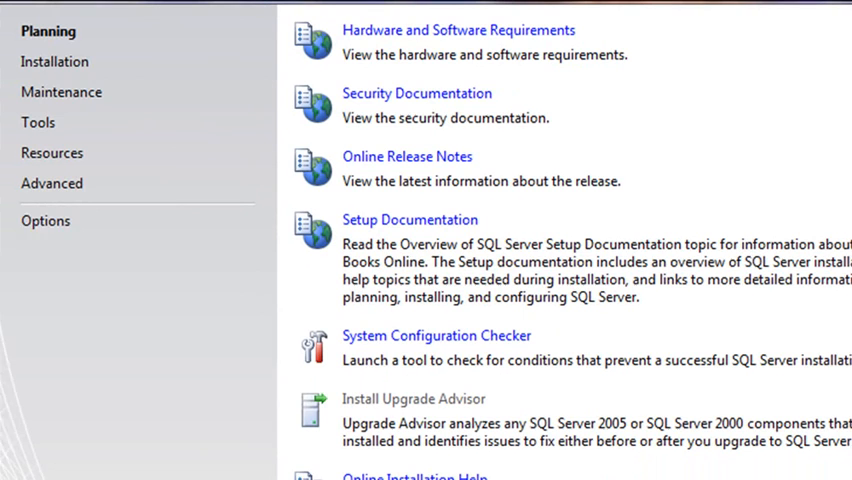
pyautogui.moveTo(749, 208)
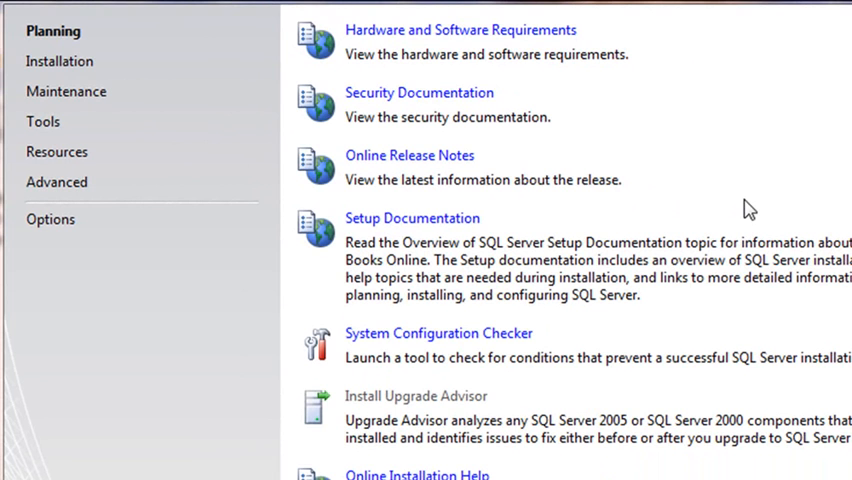
pyautogui.scroll(-3)
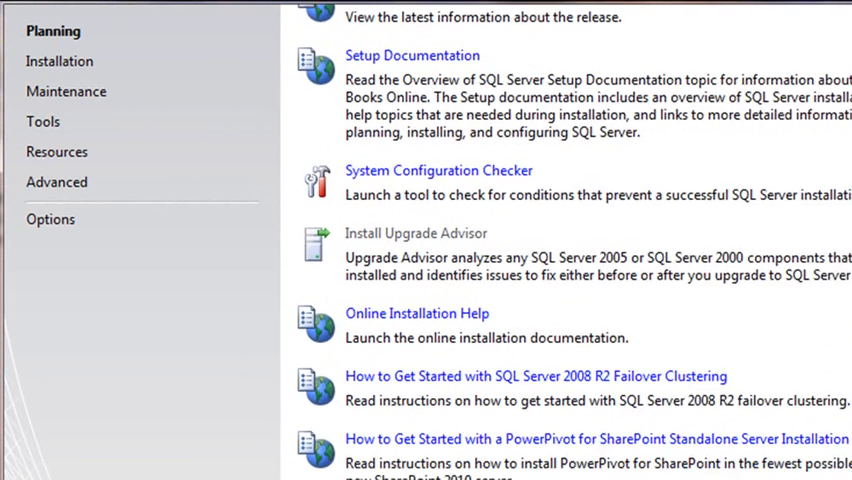
pyautogui.scroll(-3)
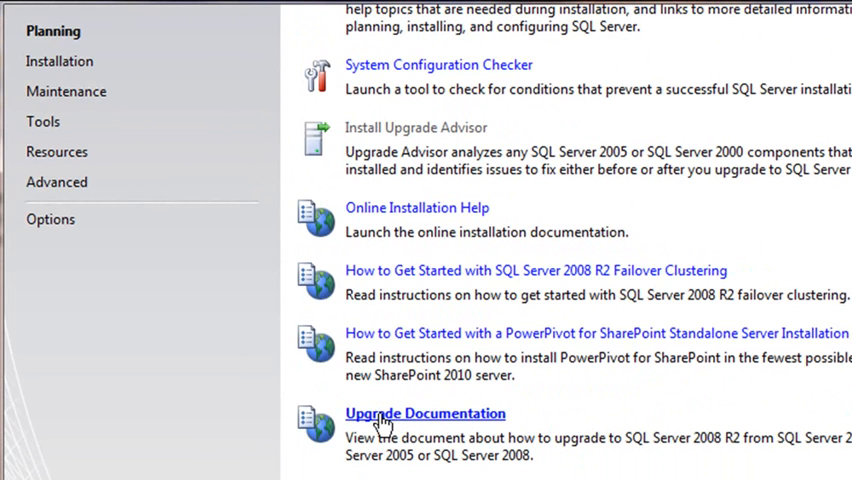
# Open the Upgrade Documentation article, then the SQL Server 2008 R2 Books Online page
pyautogui.click(424, 413)
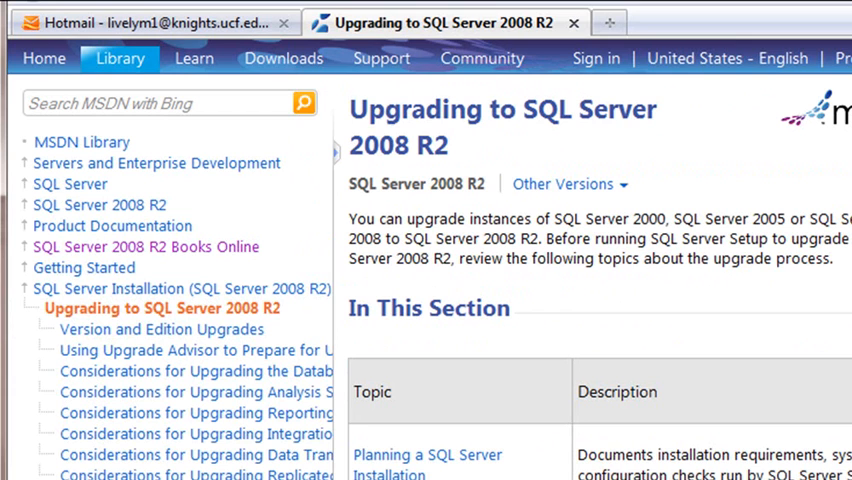
pyautogui.moveTo(162, 254)
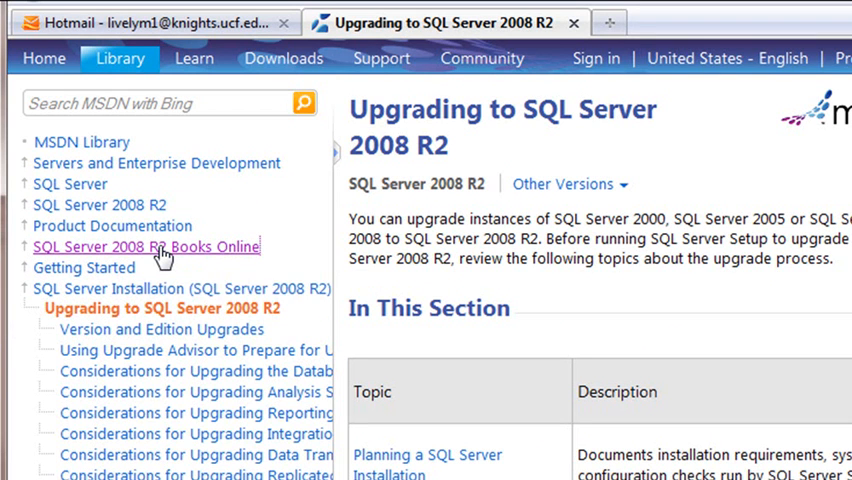
pyautogui.click(146, 247)
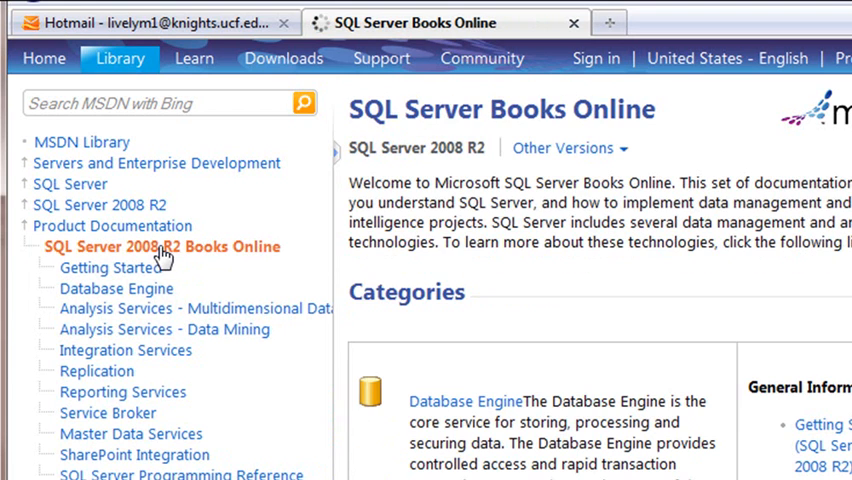
pyautogui.moveTo(140, 290)
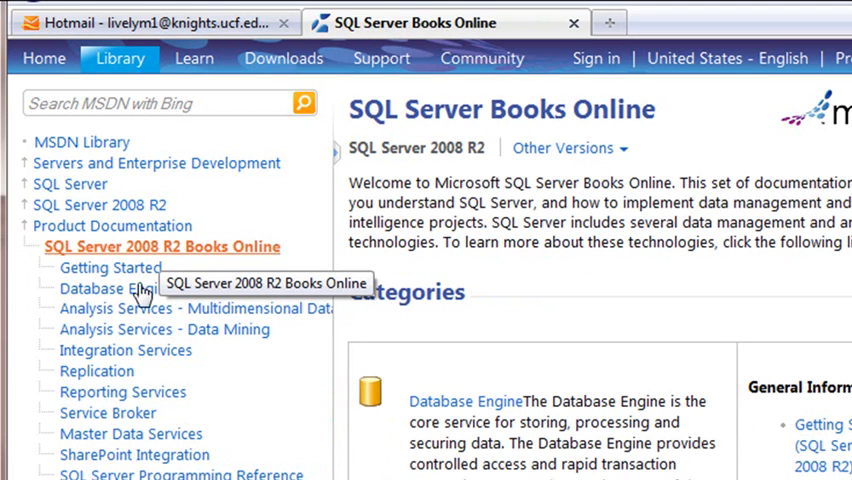
pyautogui.moveTo(128, 461)
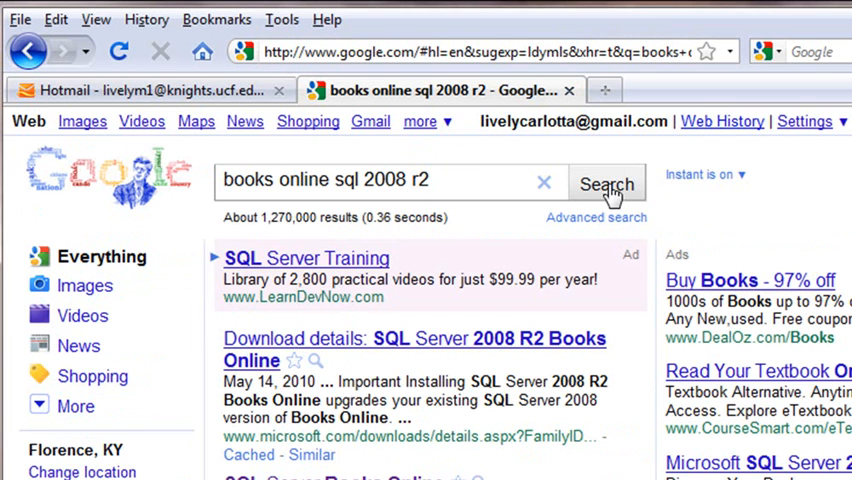
# Open the Books Online download details page and start the SQLServer2008R2_BOL.msi download
pyautogui.click(414, 349)
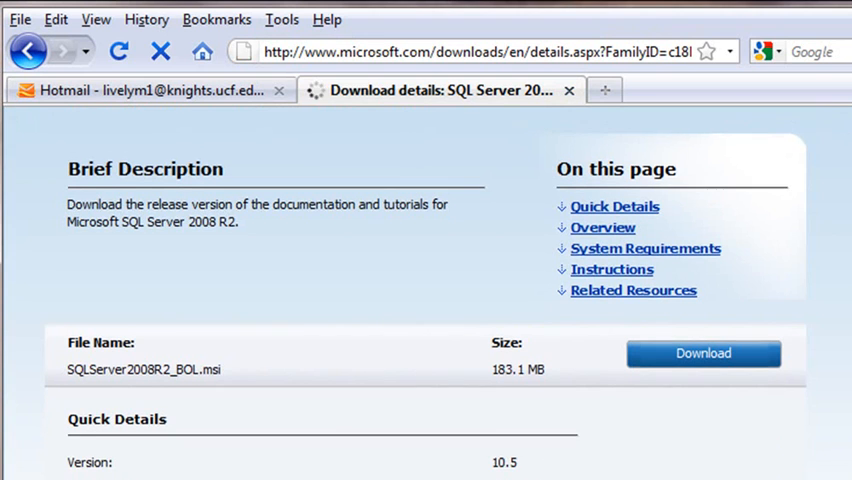
pyautogui.scroll(-3)
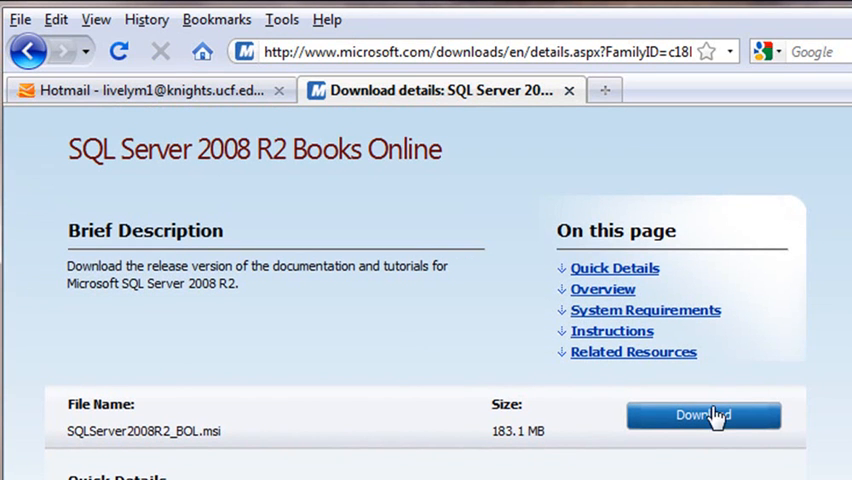
pyautogui.click(703, 415)
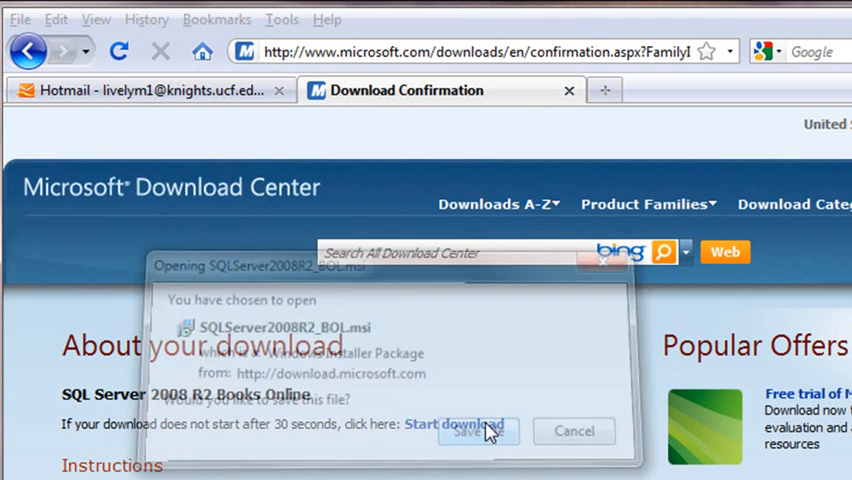
# Save the SQLServer2008R2_BOL.msi installer file to disk
pyautogui.click(477, 431)
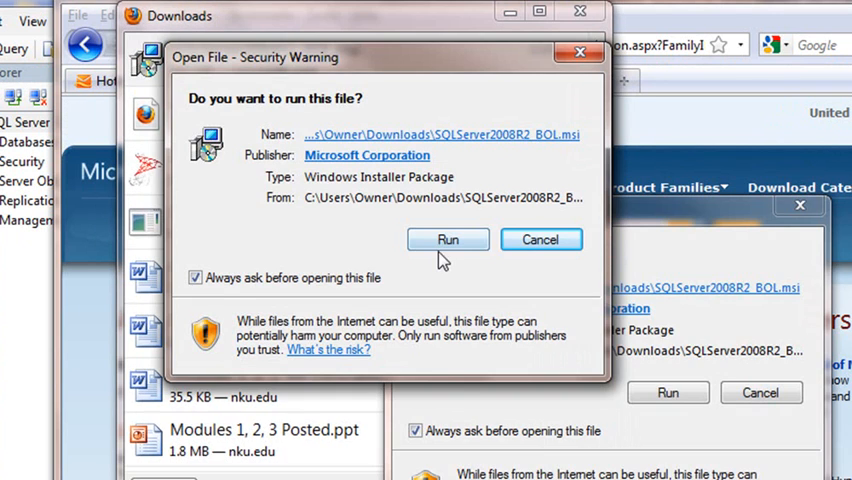
# Run the Books Online installer, accept the license terms, and keep the registration details
pyautogui.click(447, 239)
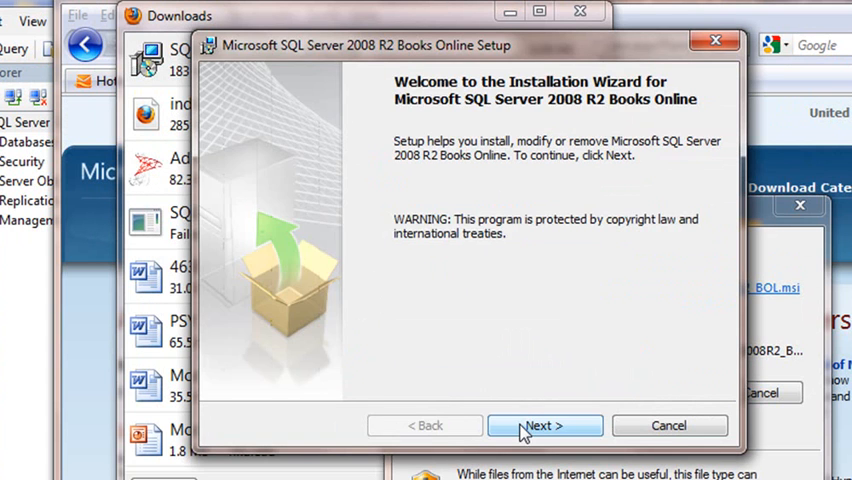
pyautogui.click(543, 425)
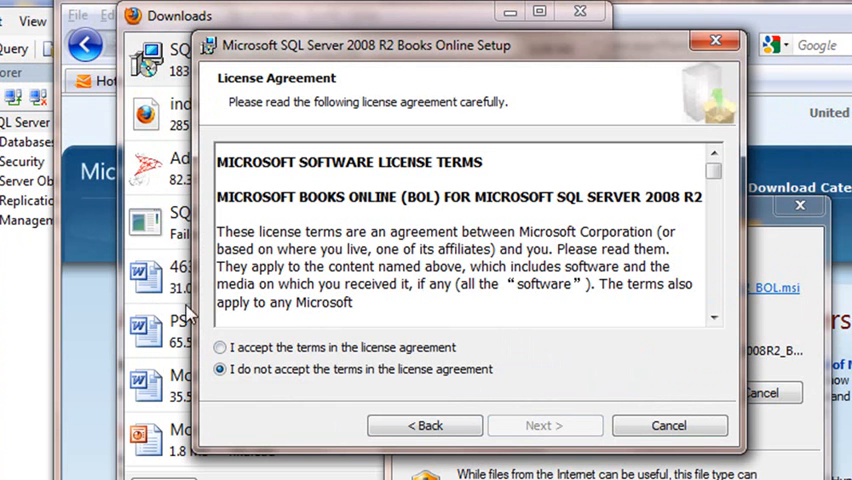
pyautogui.click(220, 347)
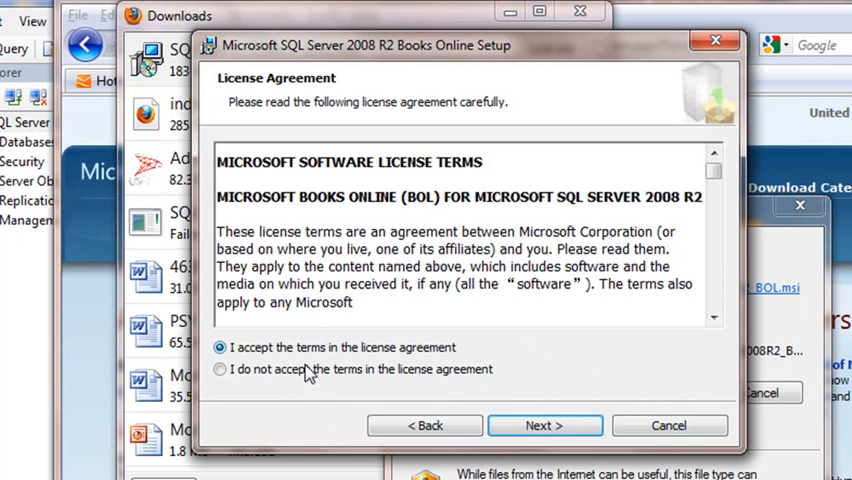
pyautogui.click(544, 425)
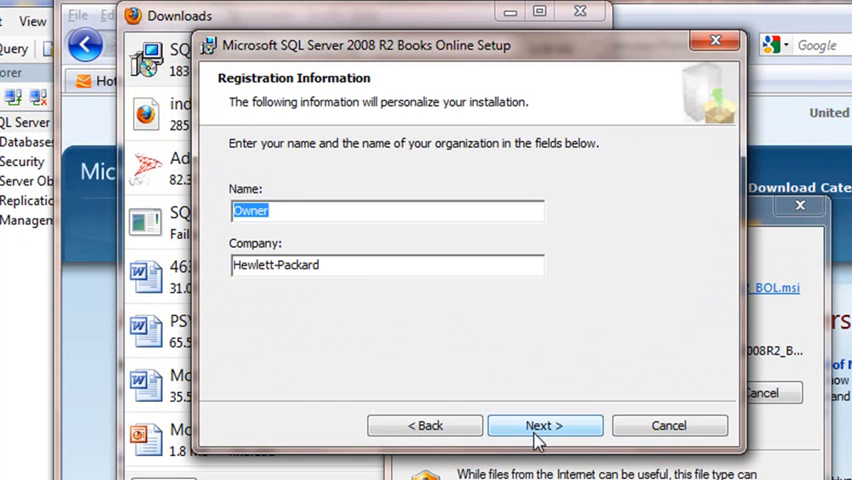
pyautogui.click(544, 425)
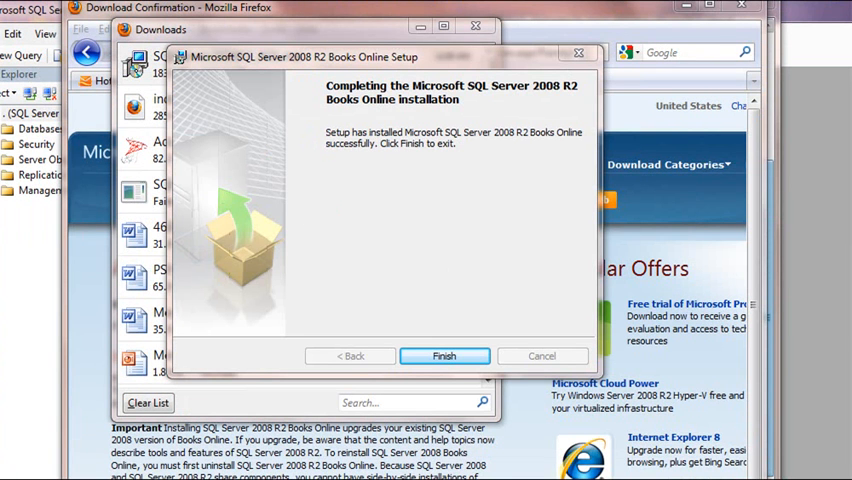
# Finish setup and pin SQL Server Books Online from Documentation and Tutorials to Start
pyautogui.click(444, 356)
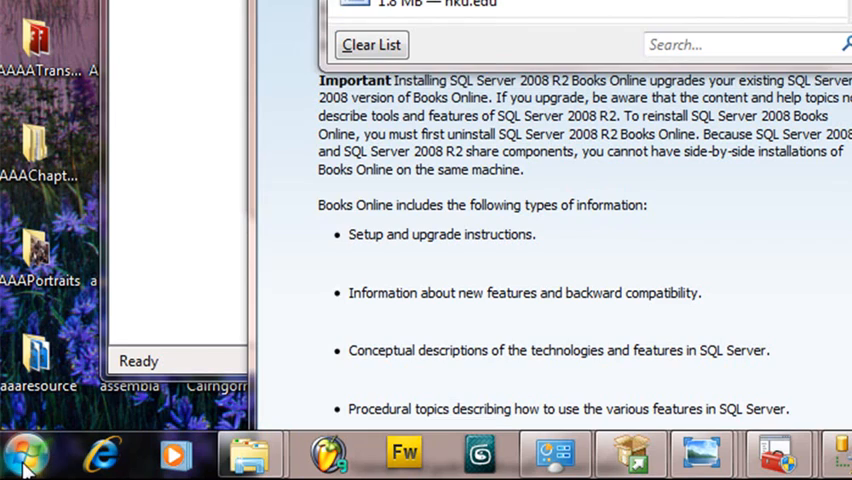
pyautogui.click(25, 455)
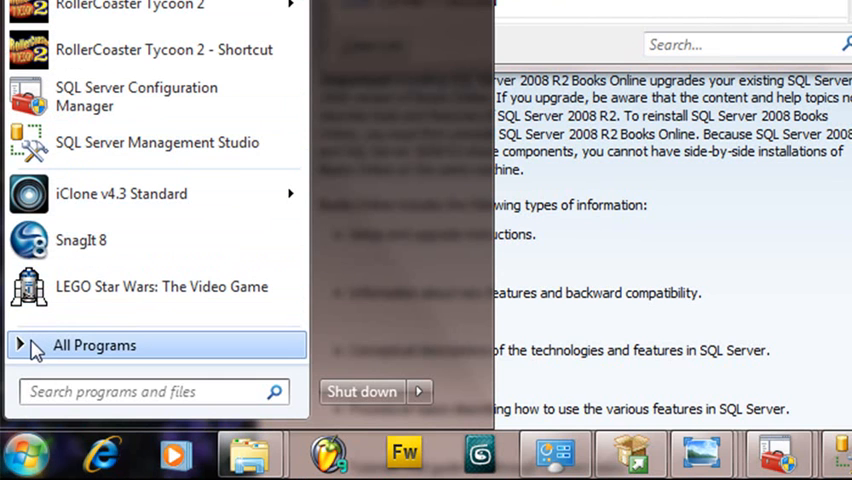
pyautogui.click(94, 345)
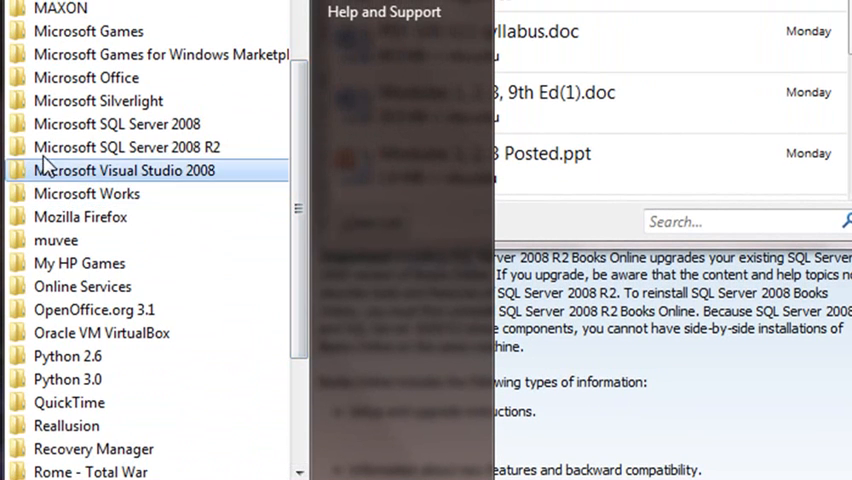
pyautogui.click(127, 147)
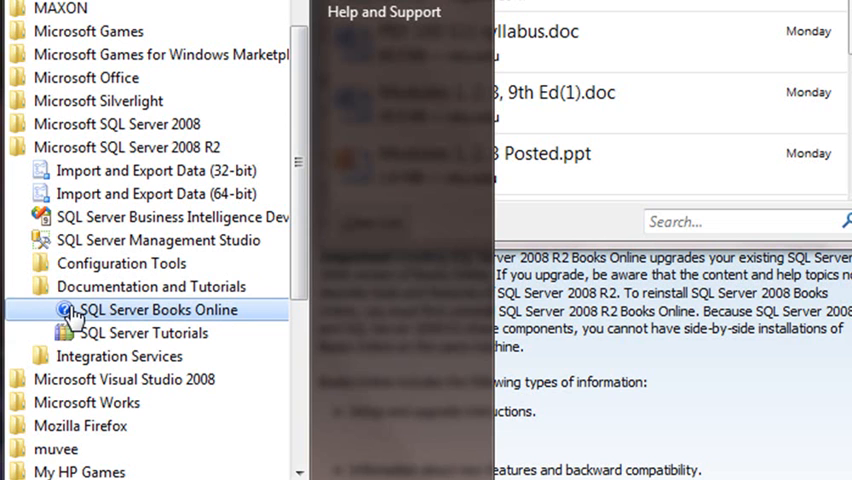
pyautogui.moveTo(78, 335)
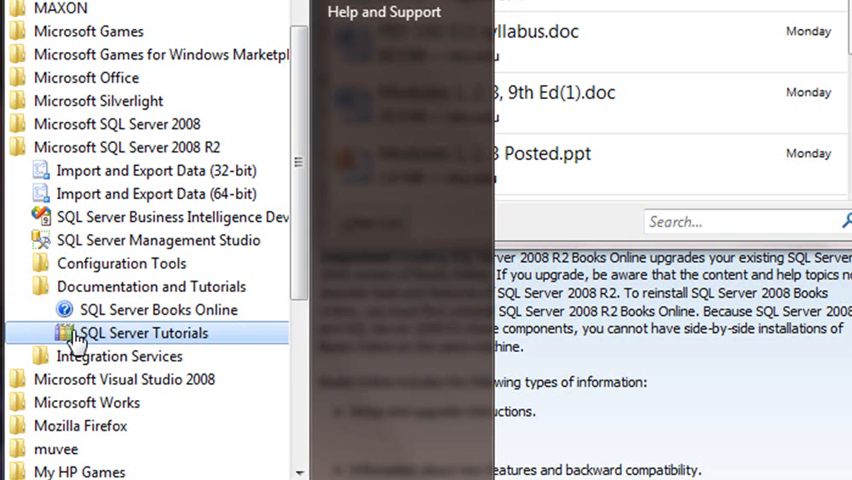
pyautogui.moveTo(155, 309)
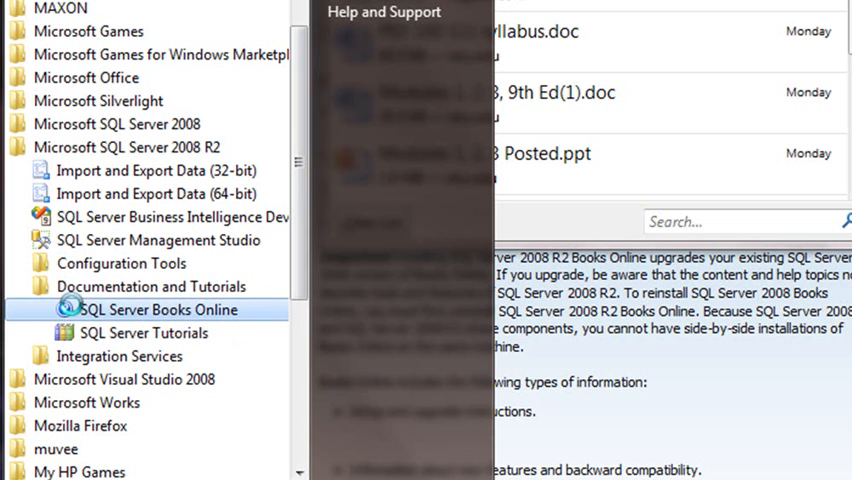
pyautogui.rightClick(158, 309)
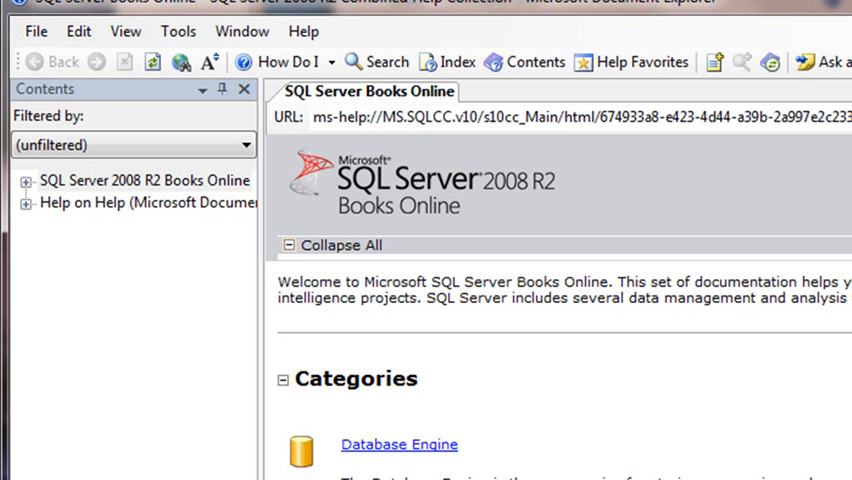
# Scroll through the Books Online welcome page before closing the window
pyautogui.scroll(-3)
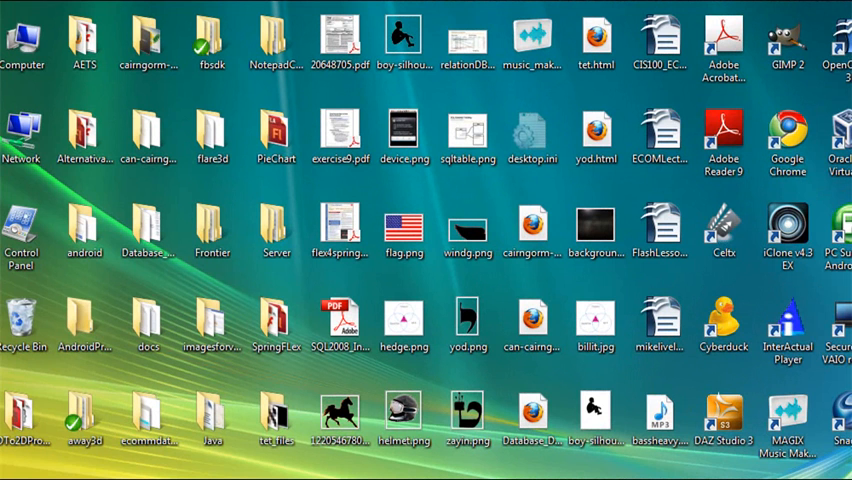
# Launch SQL Server Books Online from its pinned Start menu entry
pyautogui.click(20, 470)
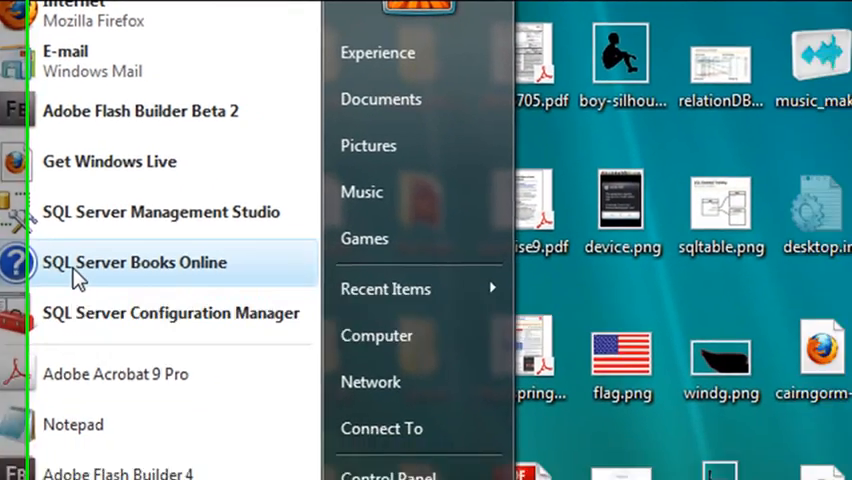
pyautogui.click(134, 262)
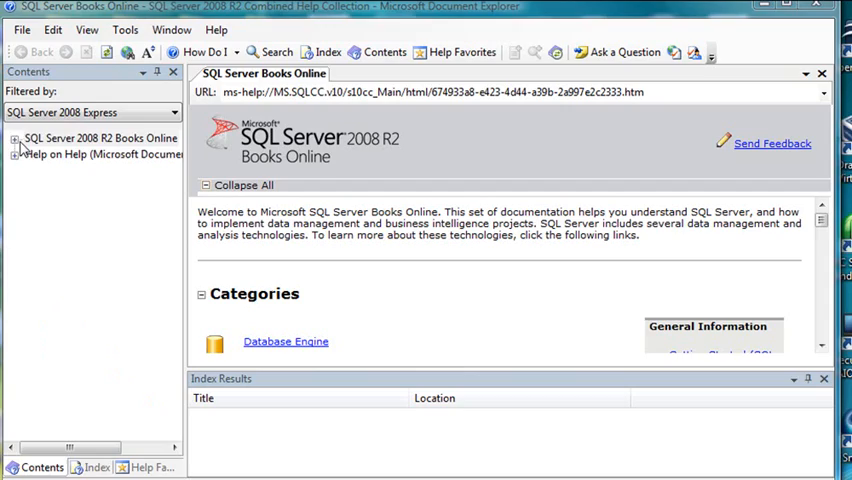
# Expand Books Online contents to Getting Started, then switch to the Index pane
pyautogui.click(15, 138)
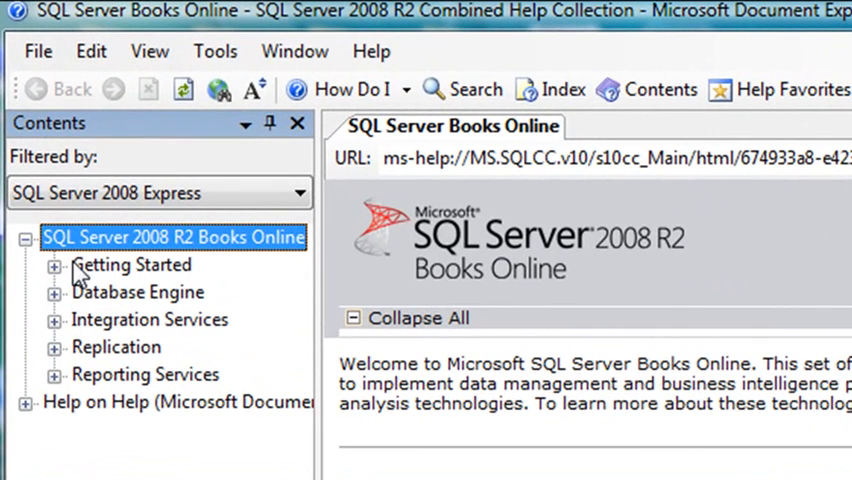
pyautogui.moveTo(90, 340)
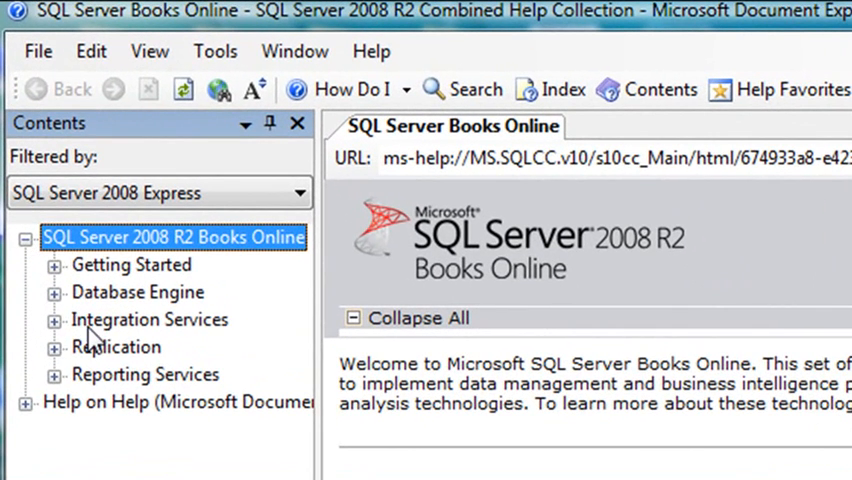
pyautogui.moveTo(220, 363)
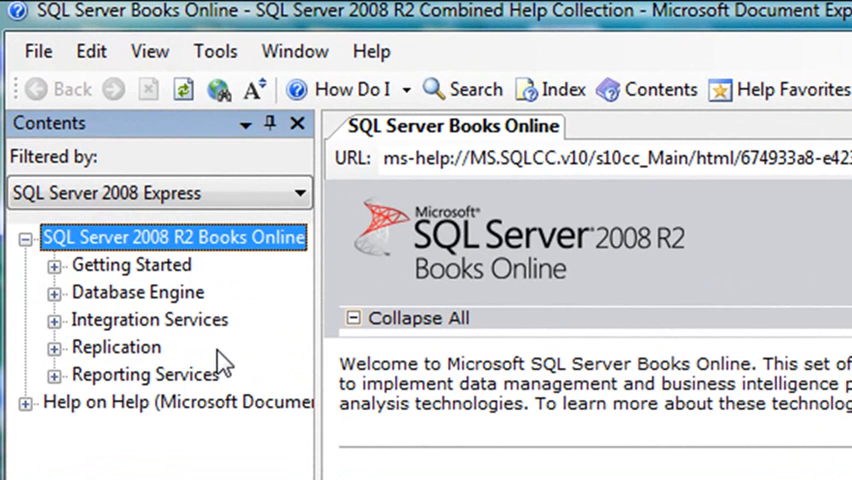
pyautogui.moveTo(62, 278)
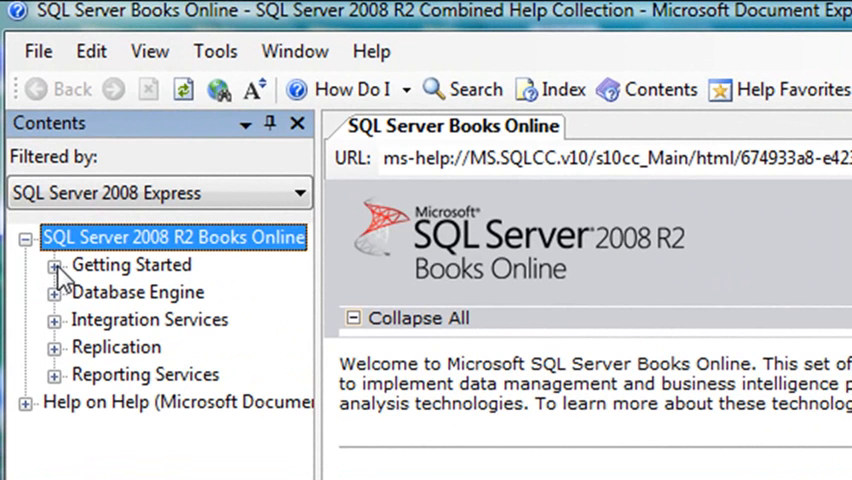
pyautogui.click(55, 265)
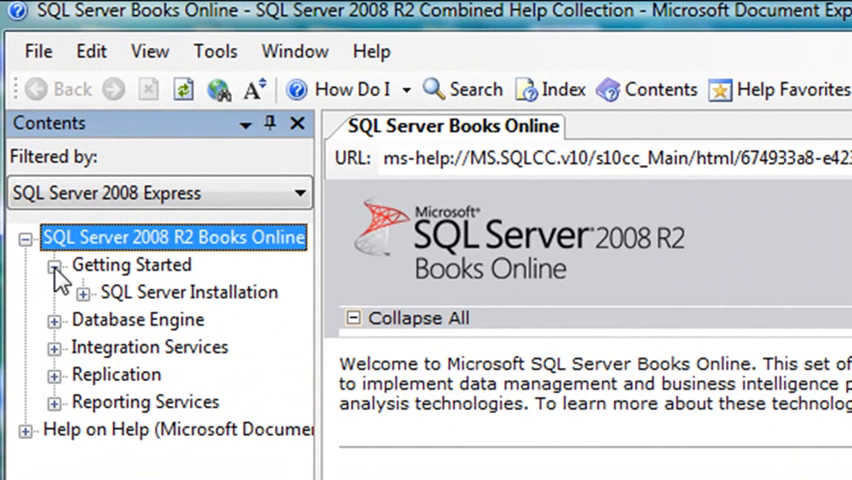
pyautogui.click(53, 264)
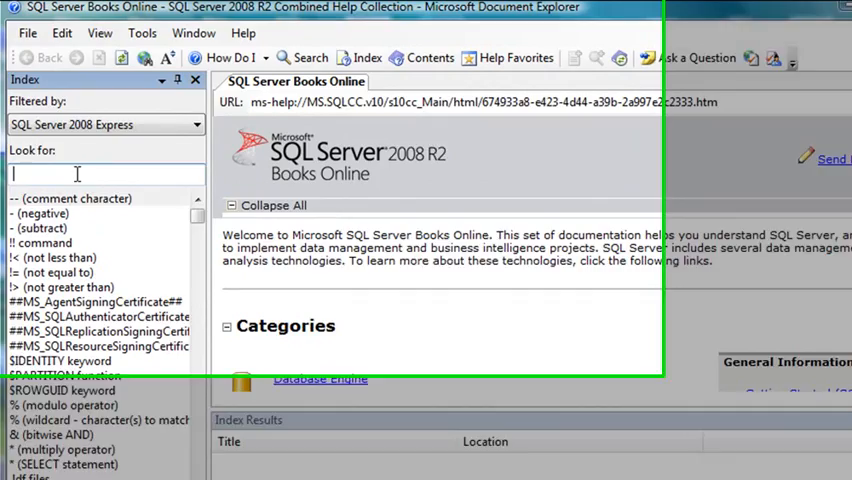
# Look up 'sql injection' in the index and scroll through the SQL Injection article
pyautogui.write('sql')
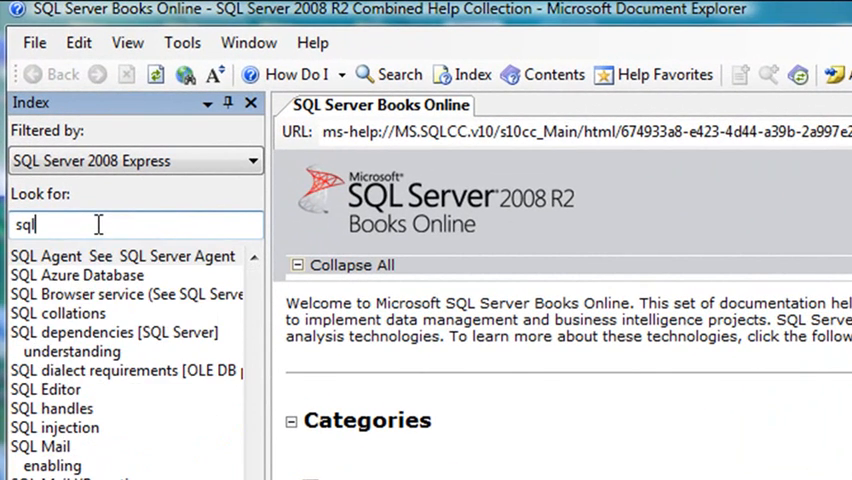
pyautogui.write('injection')
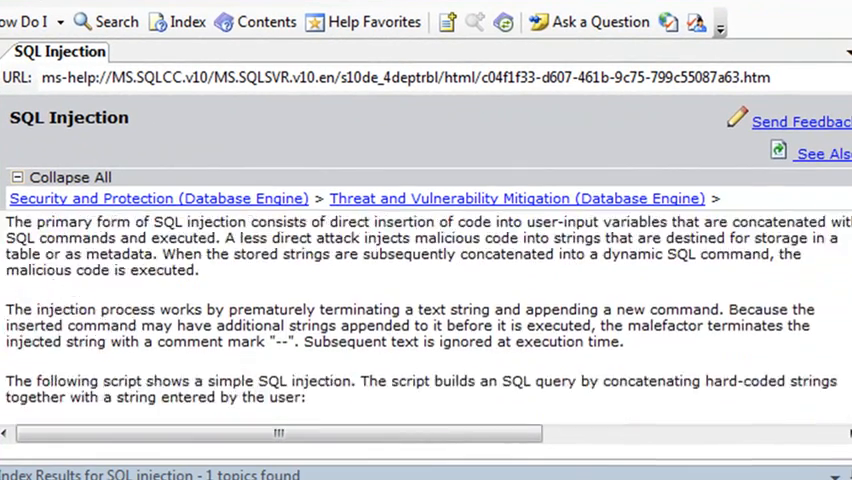
pyautogui.scroll(-3)
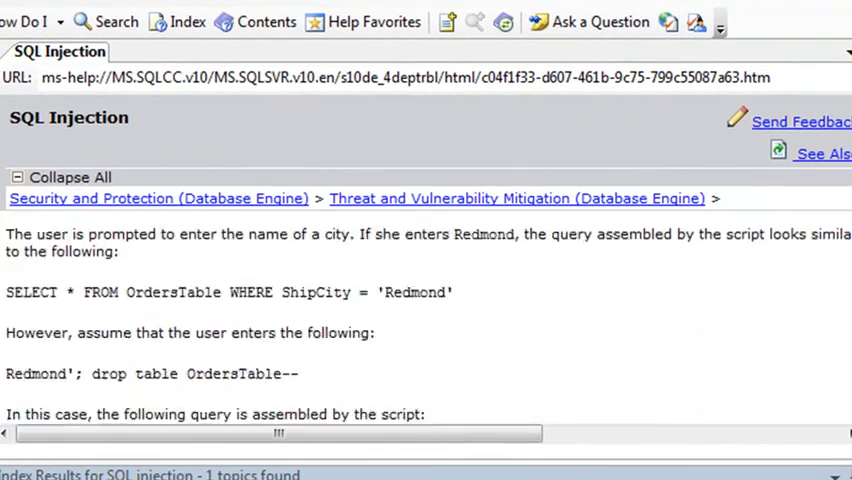
pyautogui.scroll(-3)
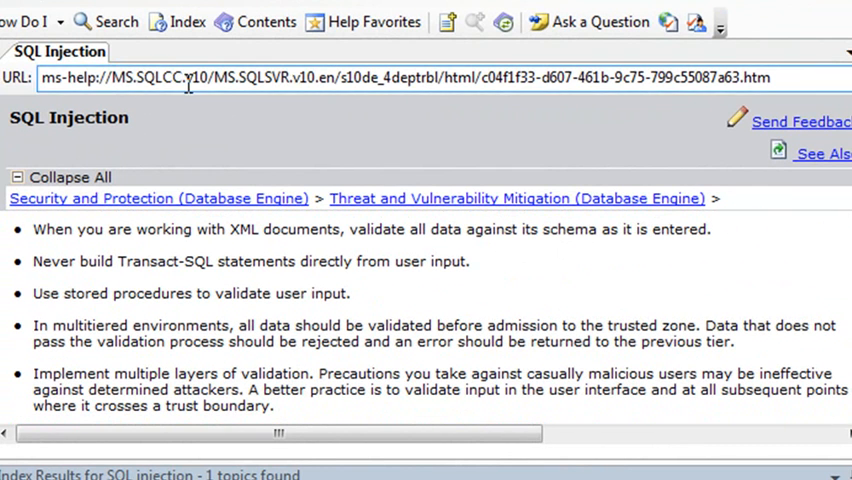
pyautogui.moveTo(446, 22)
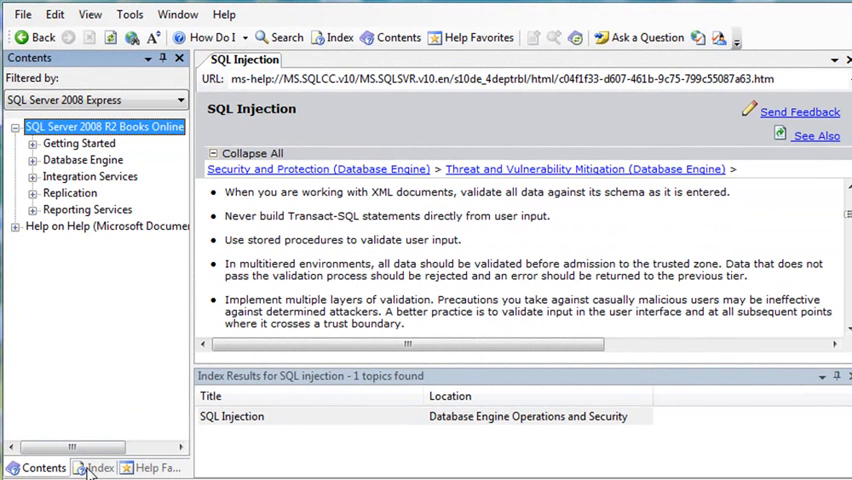
# Save the SQL Injection article to Help Favorites, then return to the contents tree
pyautogui.click(151, 468)
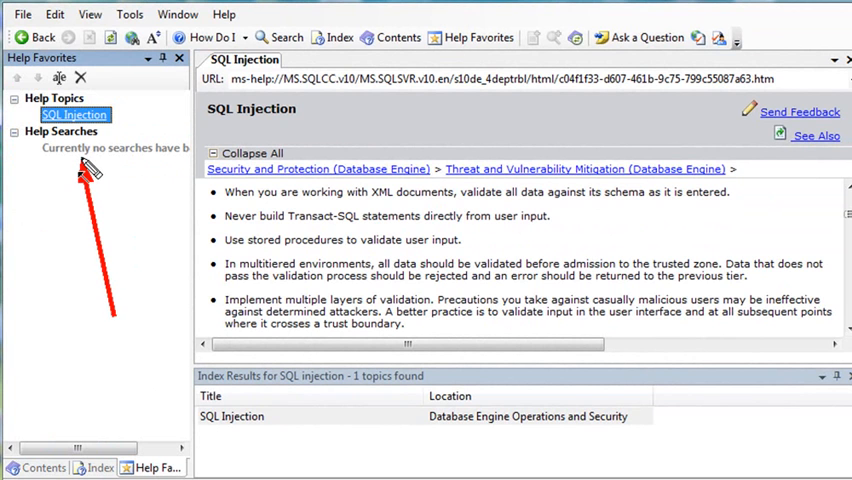
pyautogui.click(44, 467)
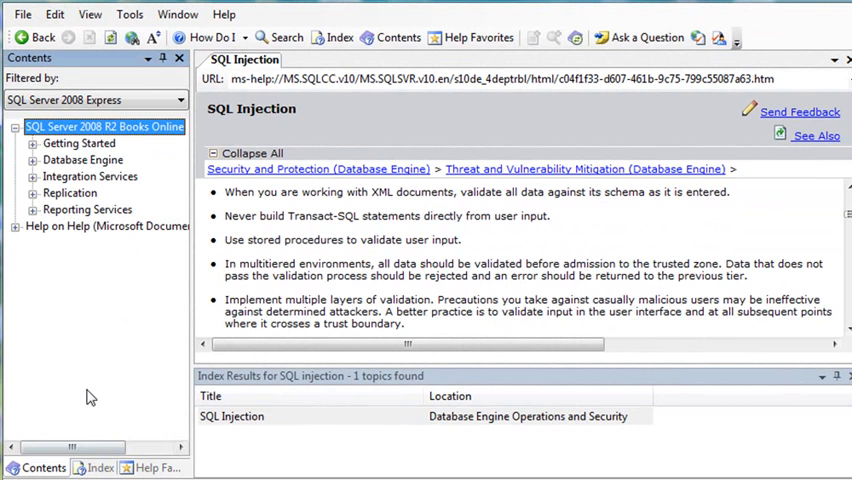